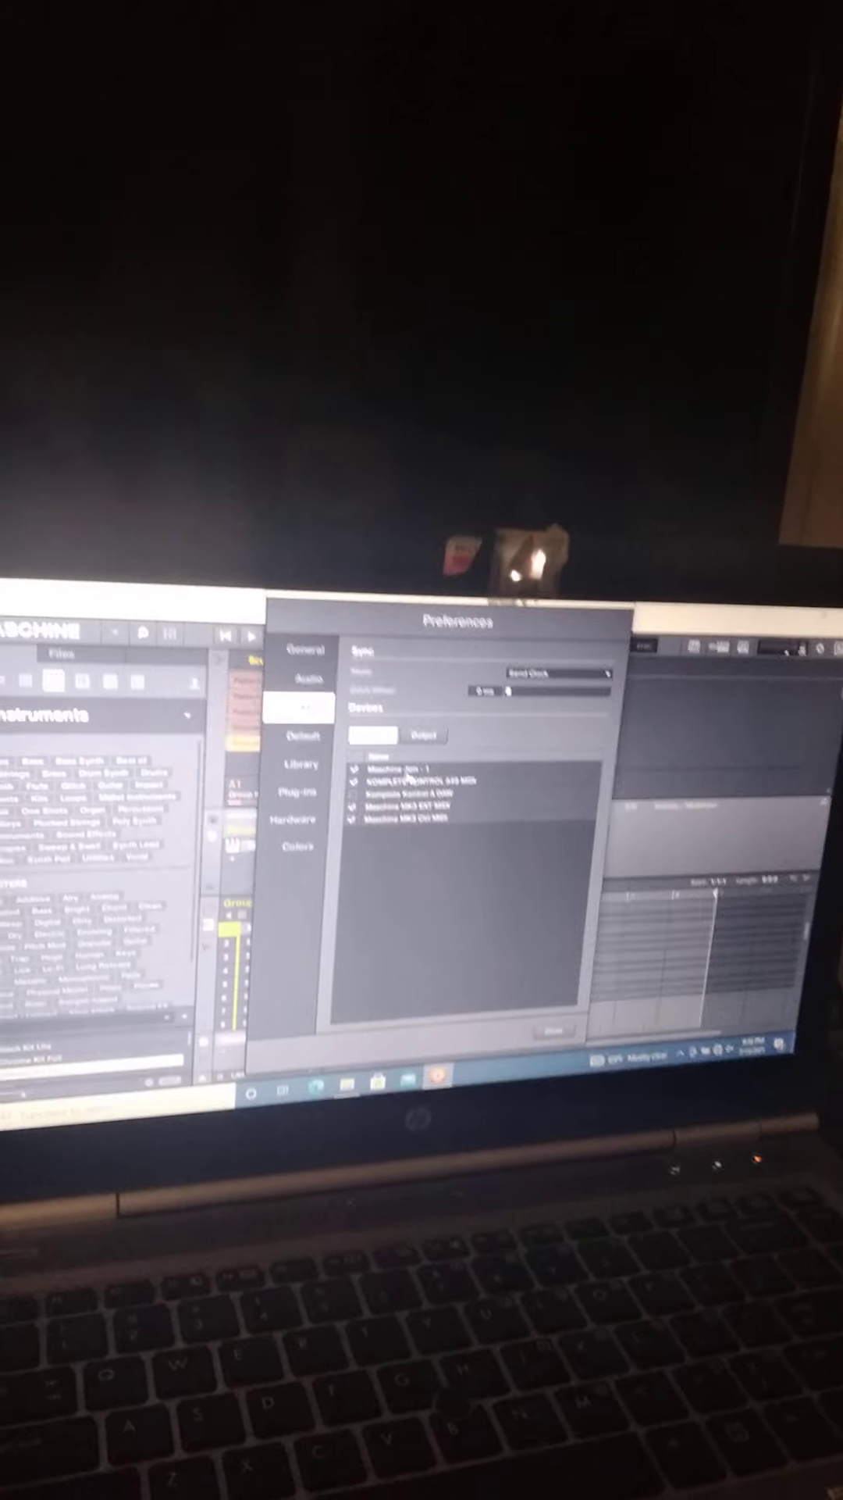
Show the MIDI output device list in Preferences, where the Maschine MK3 ports are enabled
click(360, 741)
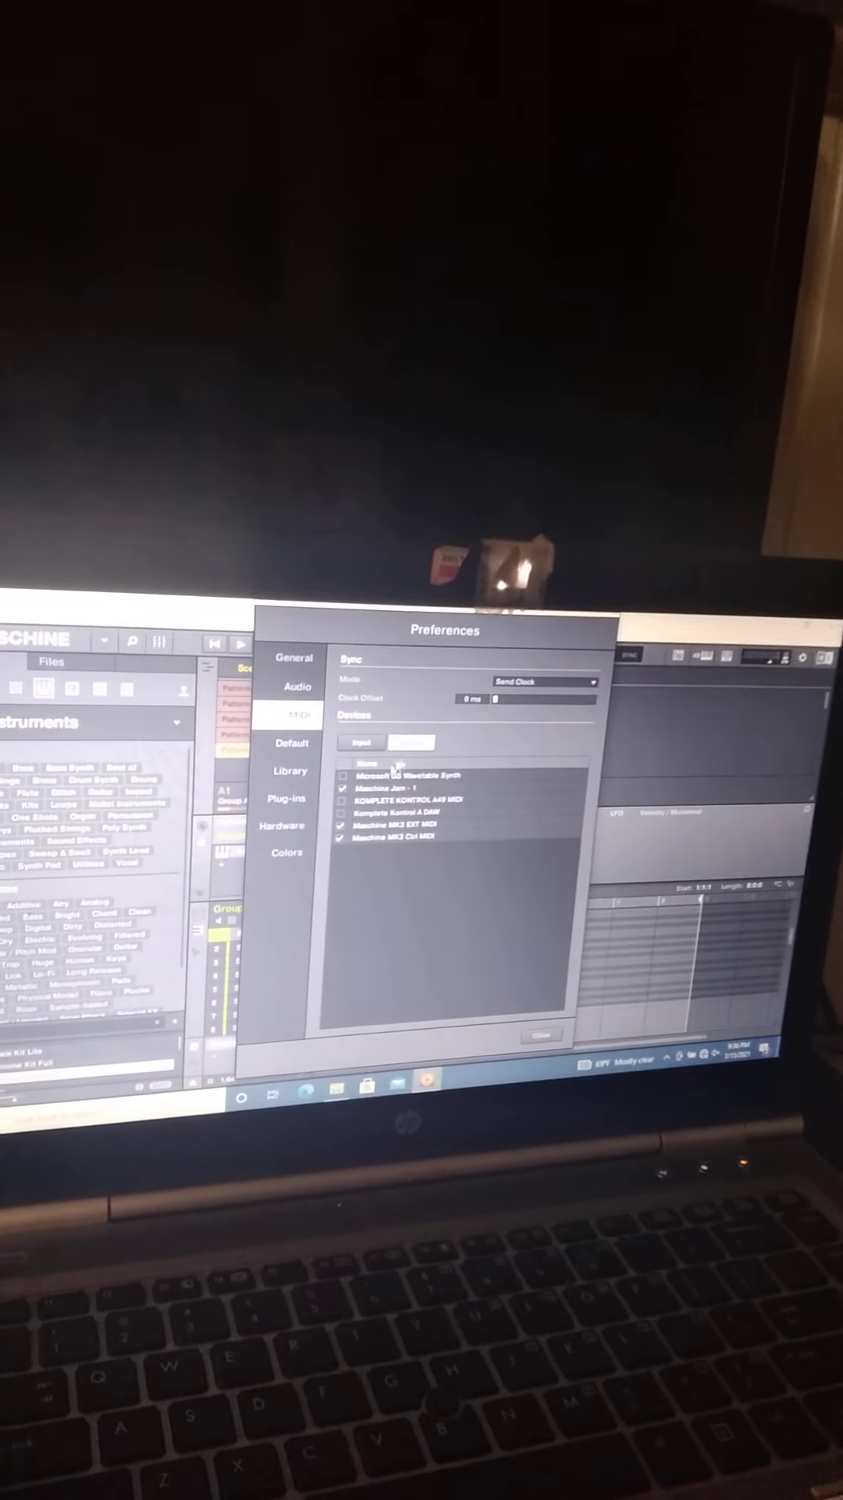